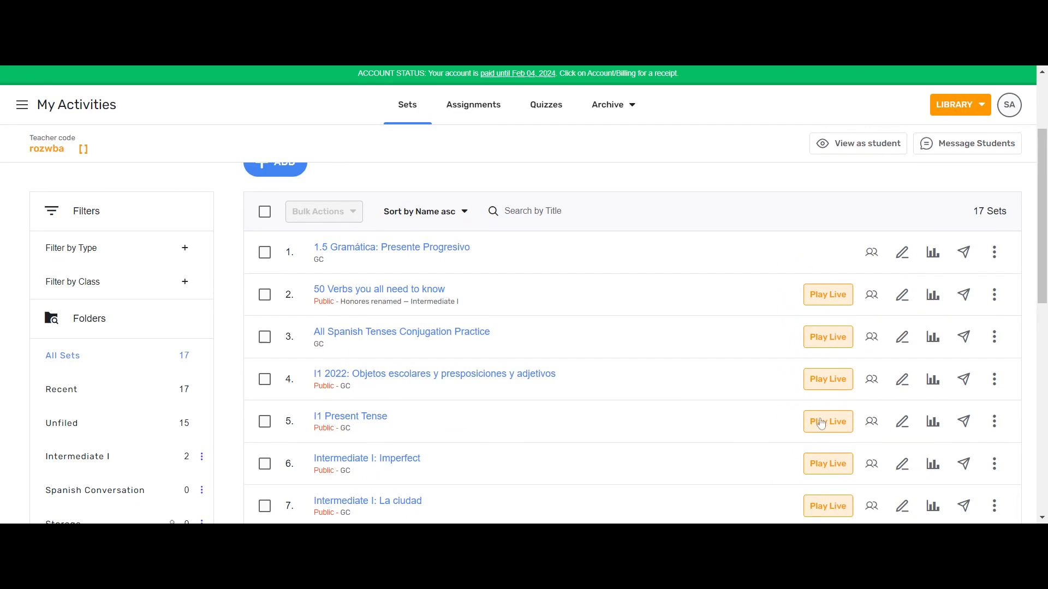
Step: Launch Play Live for the I1 Present Tense set and reveal the first game cards
left_click(827, 422)
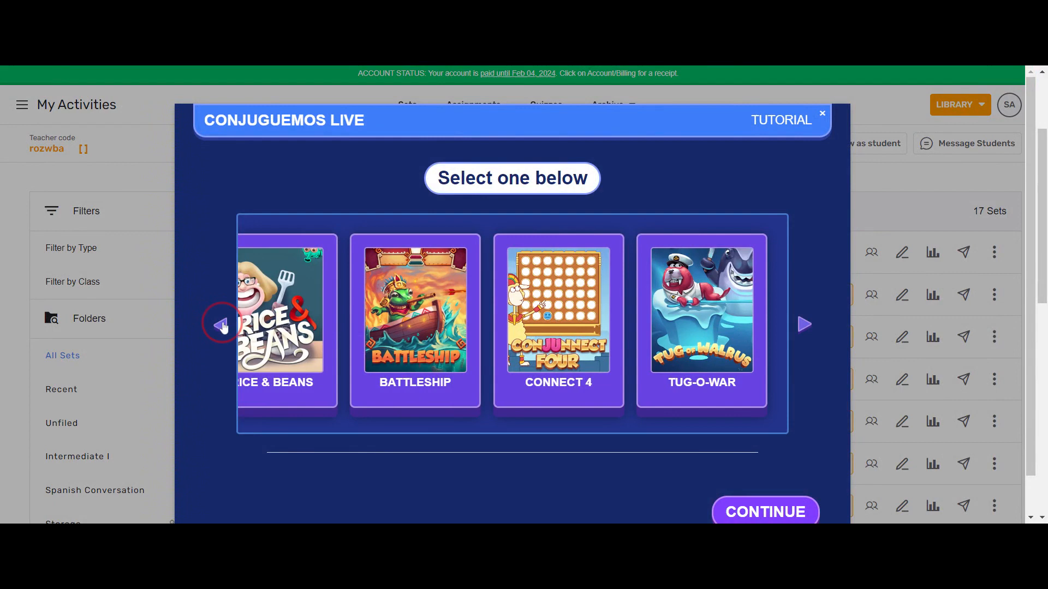
left_click(222, 327)
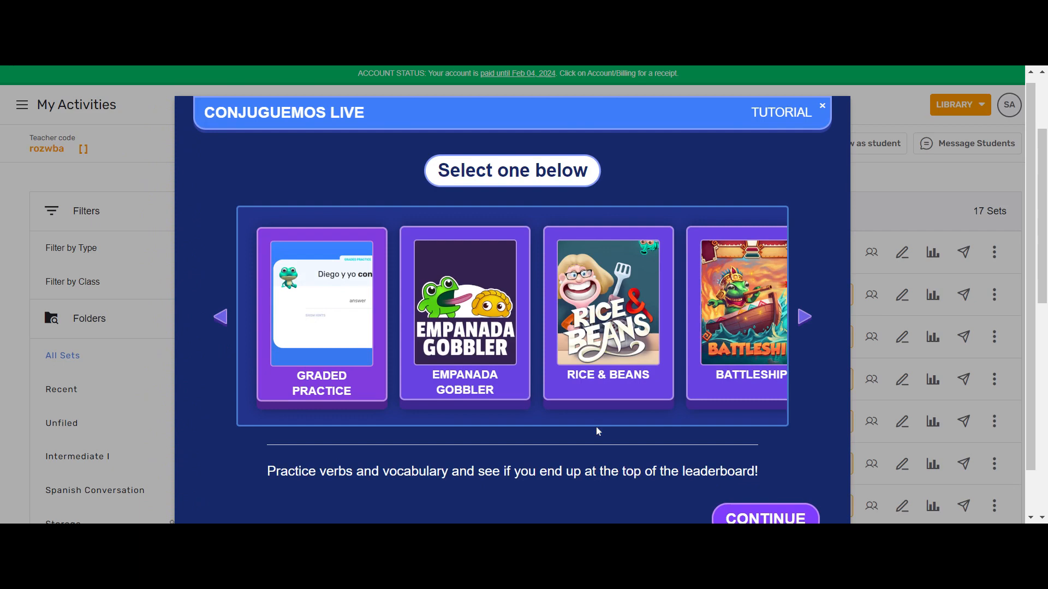
Step: Choose Graded Practice, reaching the lobby with join code 804011
left_click(765, 518)
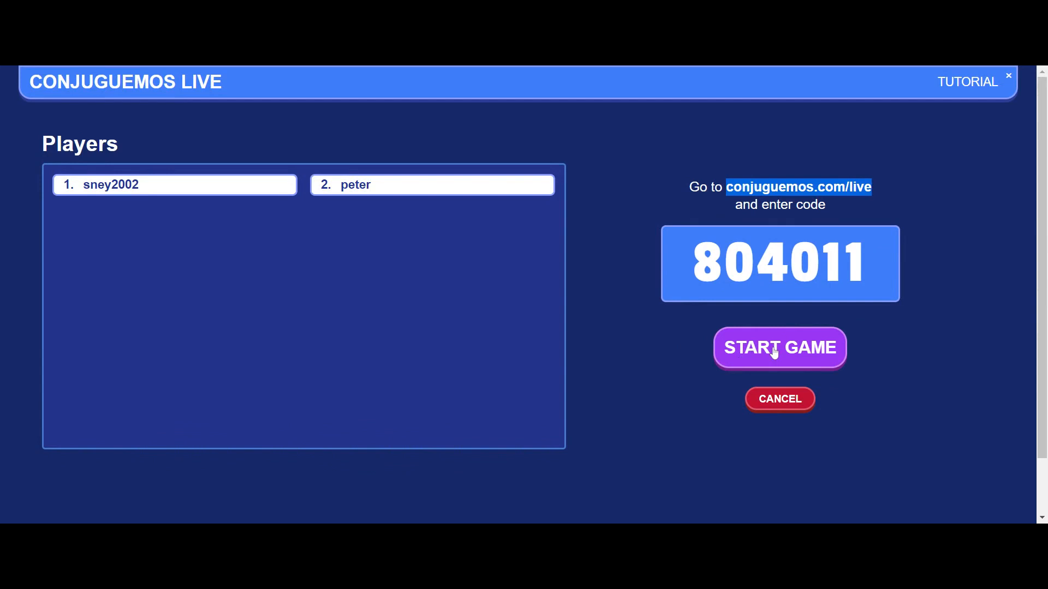
Step: Run the Graded Practice game, hide and re-show live scores, then stop it
left_click(779, 347)
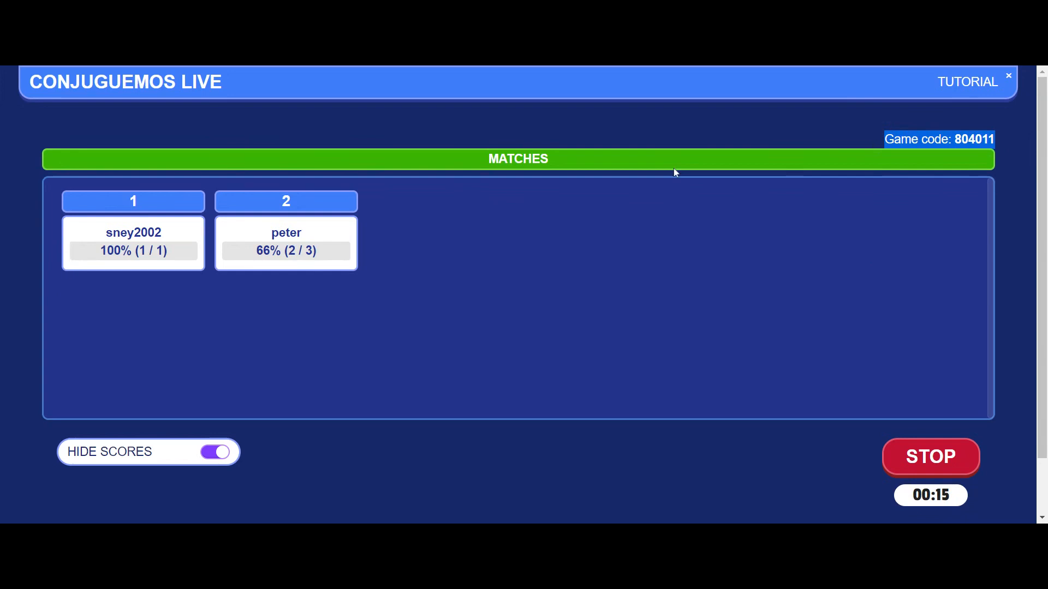
left_click(215, 452)
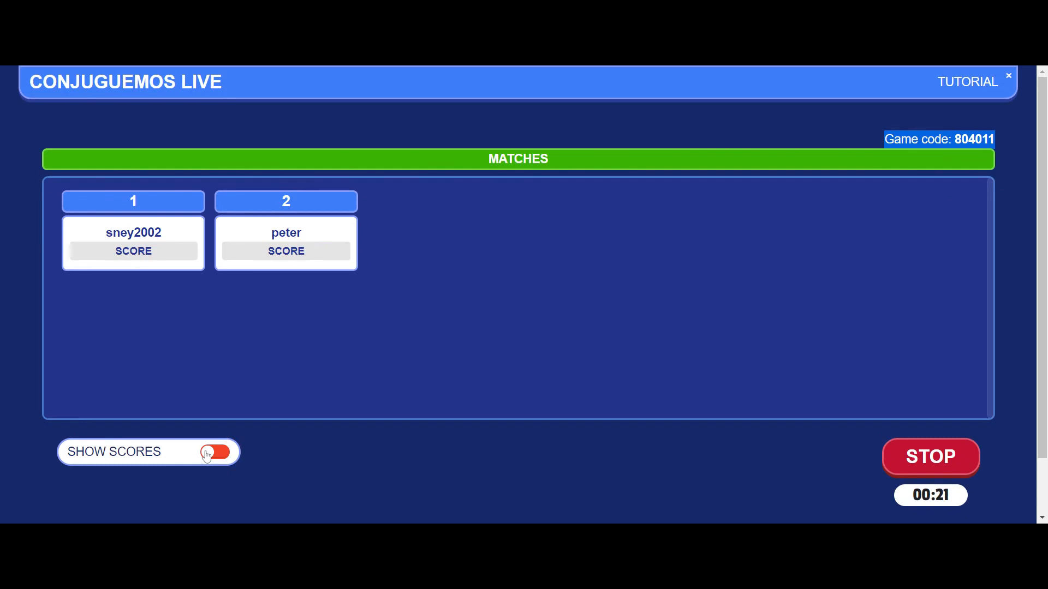
left_click(215, 452)
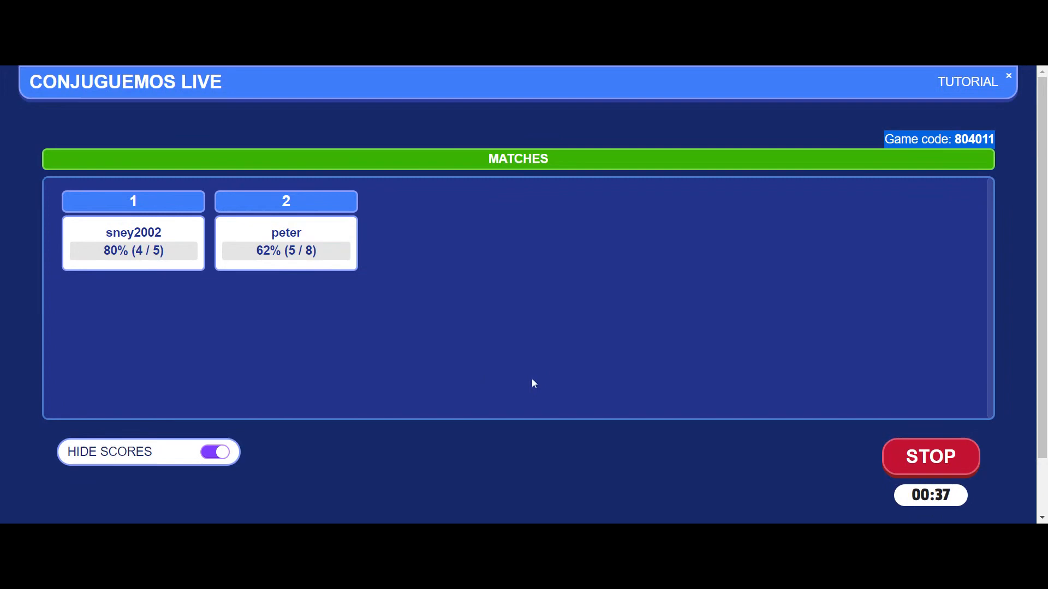
left_click(930, 456)
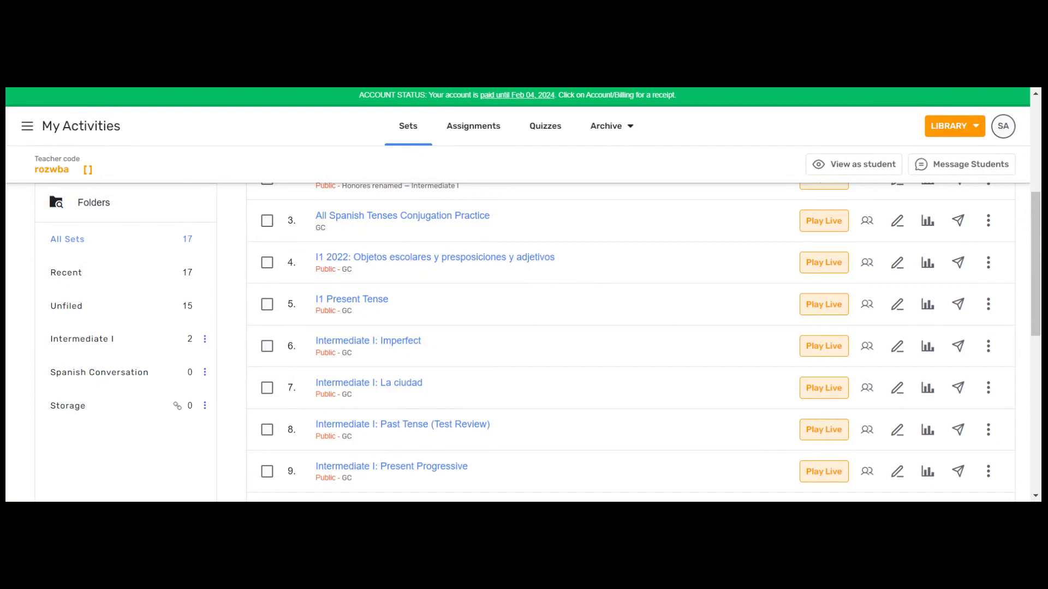
mouse_move(788, 269)
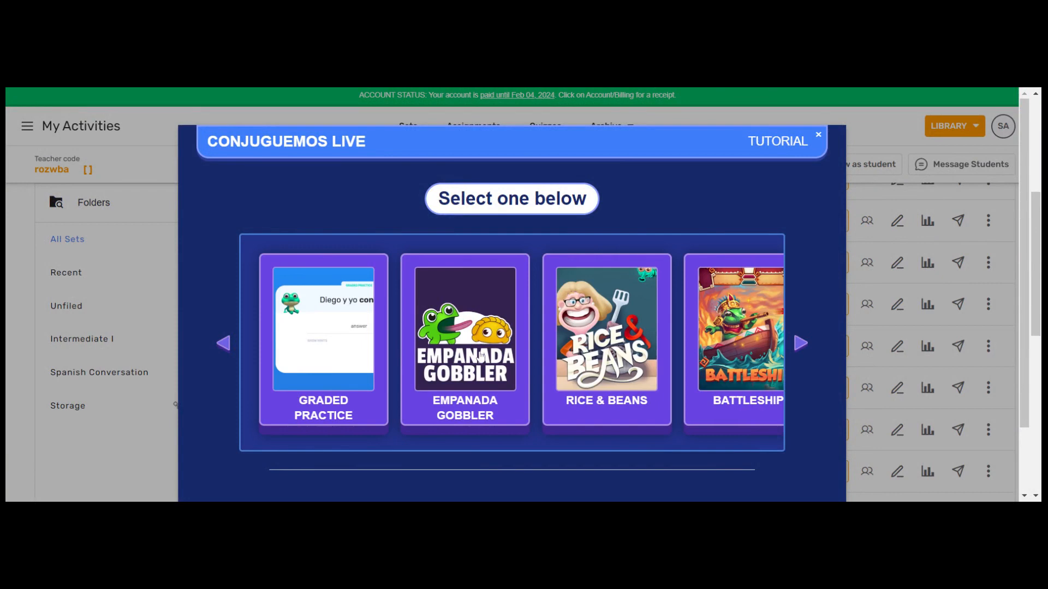
Step: Choose Empanada Gobbler as the live game, showing its settings
left_click(465, 341)
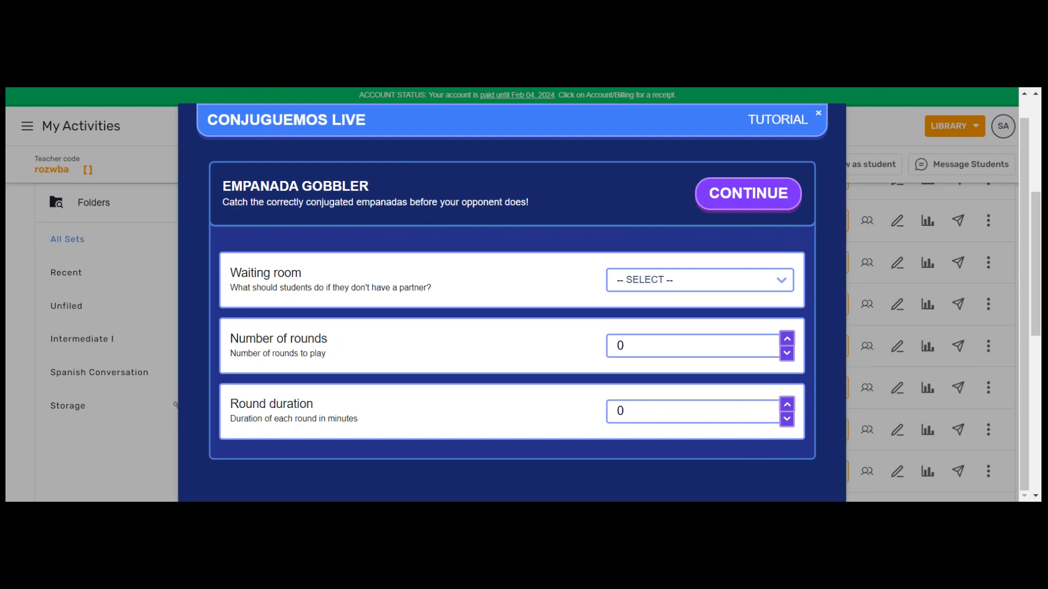
Step: Set waiting room to Crossword, one round, one-minute round duration
left_click(699, 279)
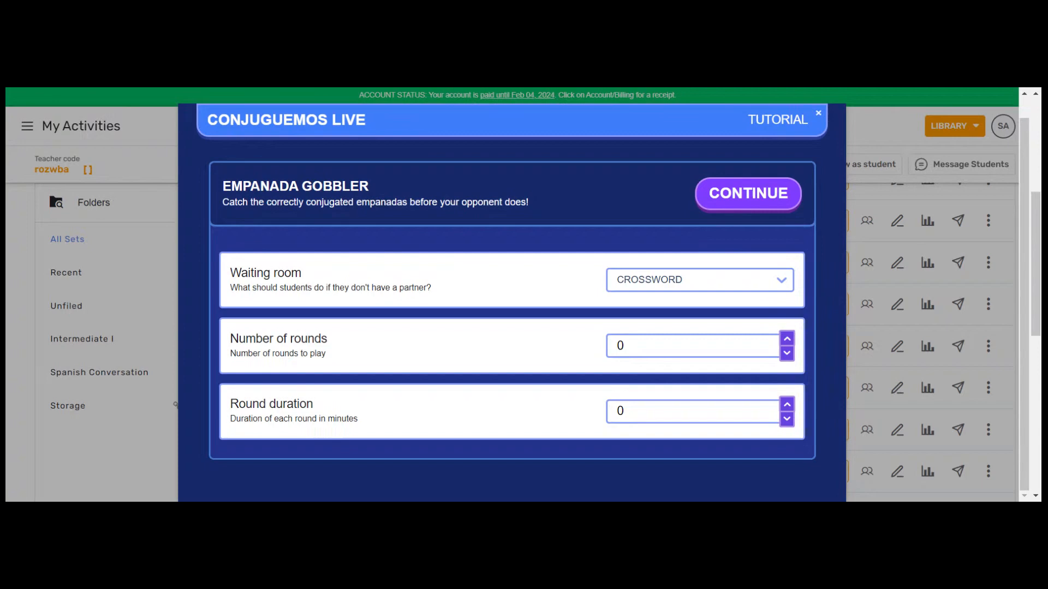
left_click(787, 339)
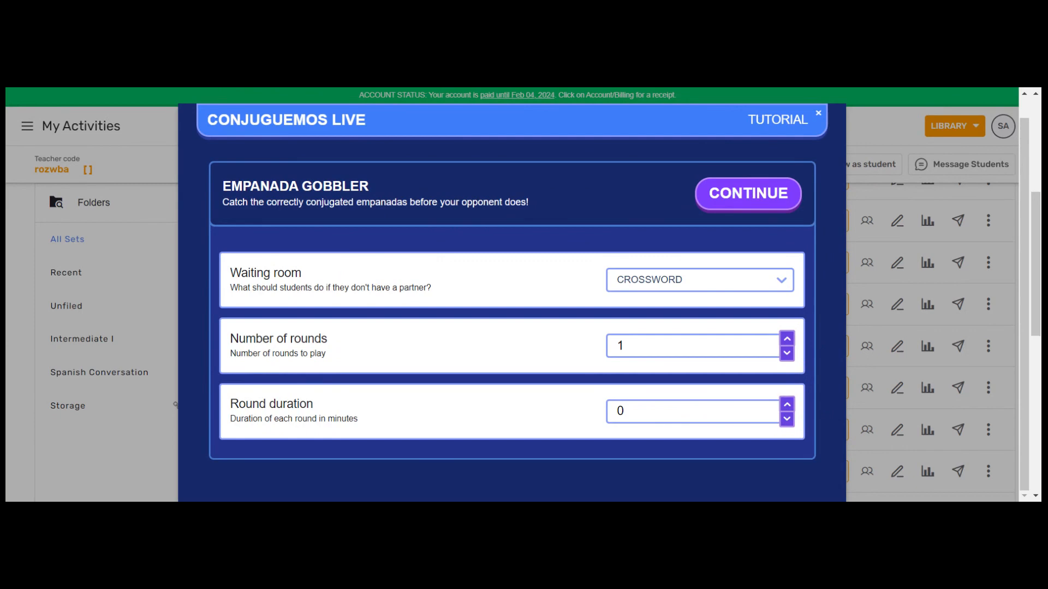
left_click(787, 404)
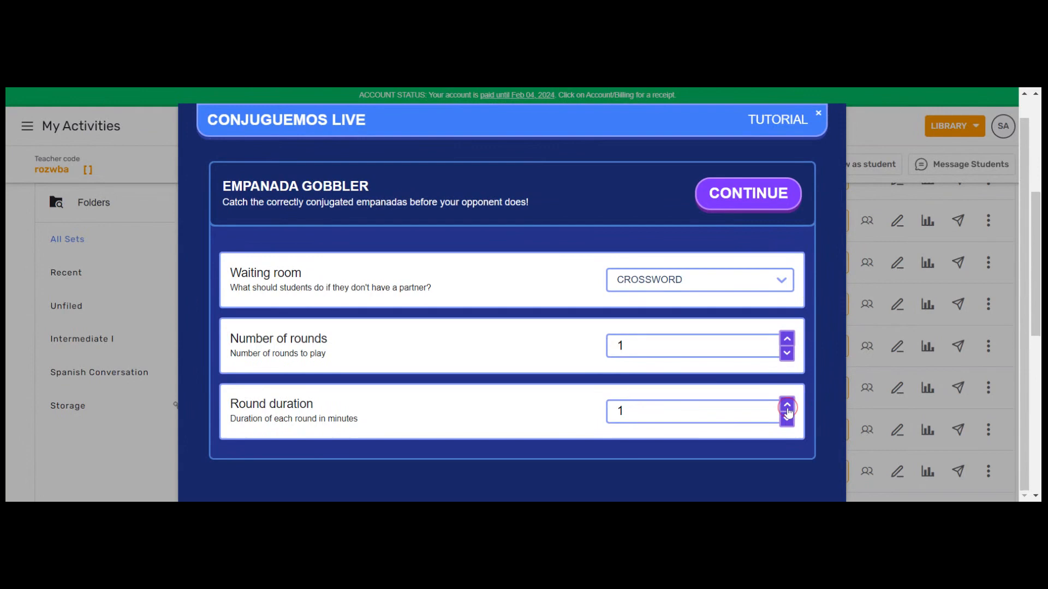
left_click(747, 194)
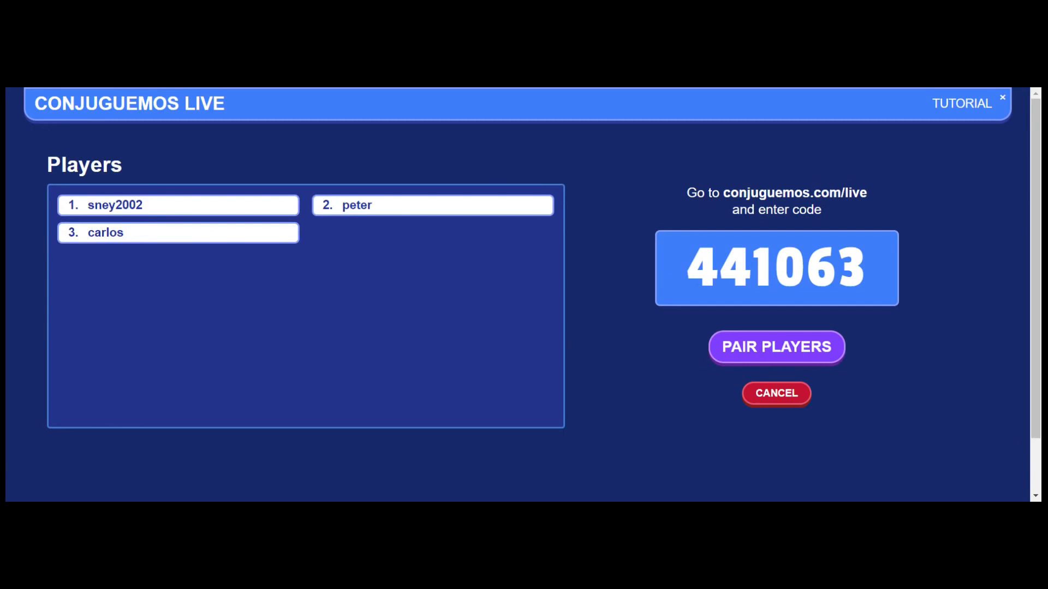
Step: Pair the joined players: sney2002 with peter, carlos left waiting
left_click(776, 347)
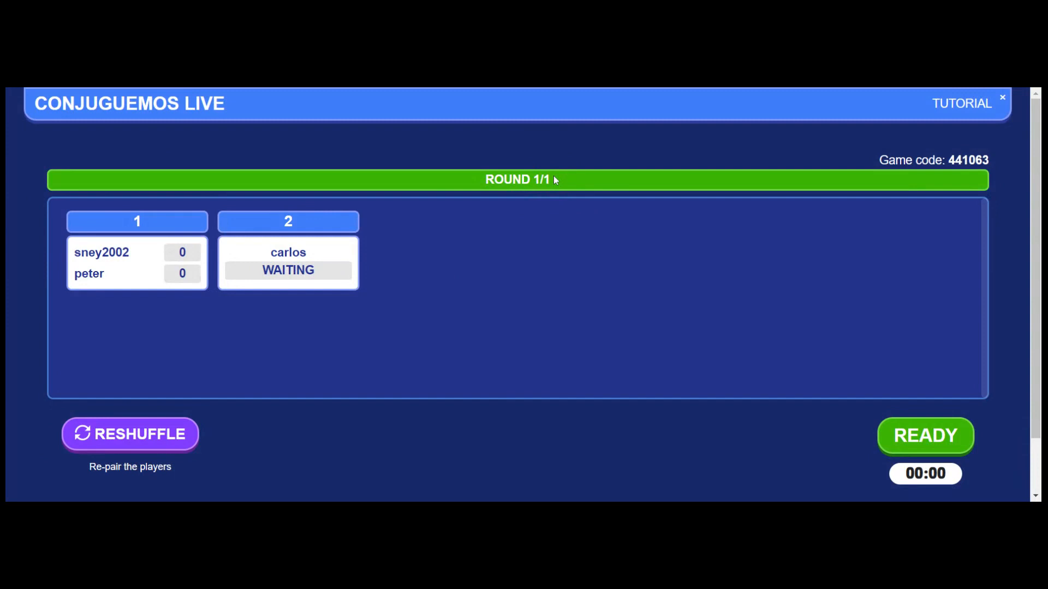
Step: Ready the paired players and start the round past the How to Play screen
left_click(924, 435)
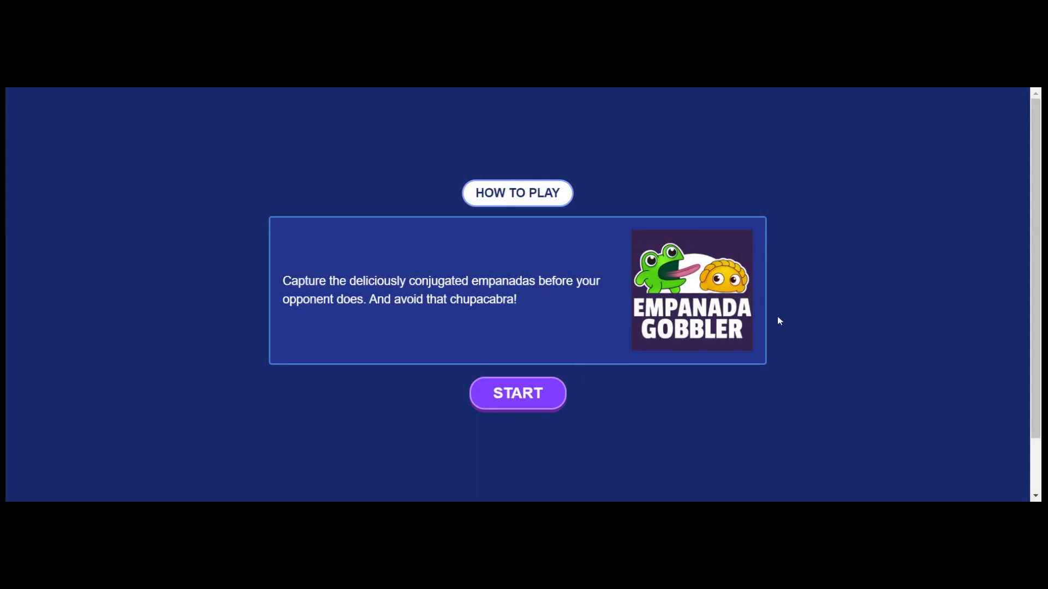
mouse_move(498, 266)
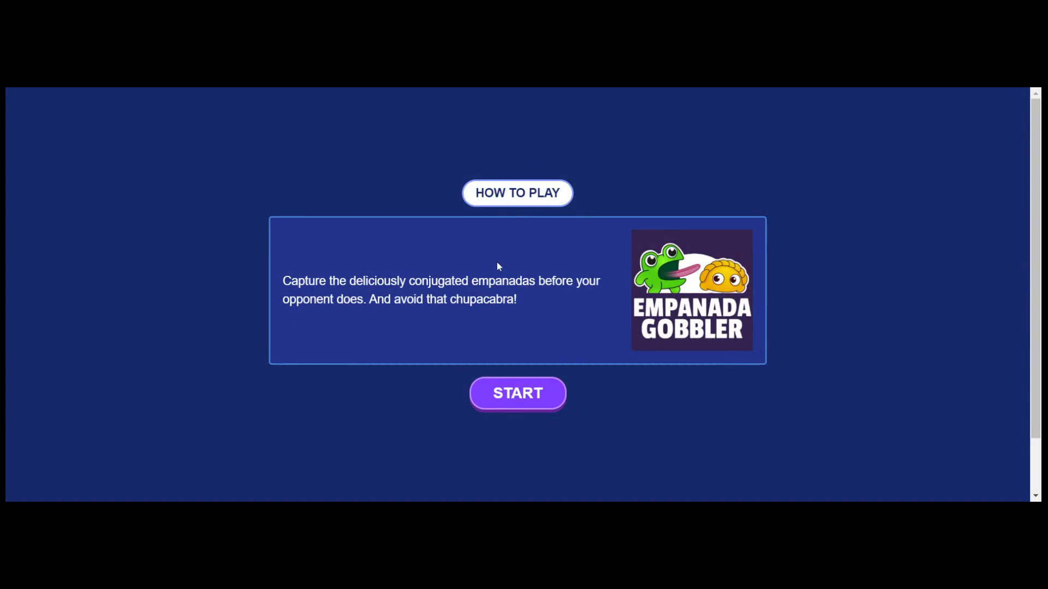
left_click(516, 393)
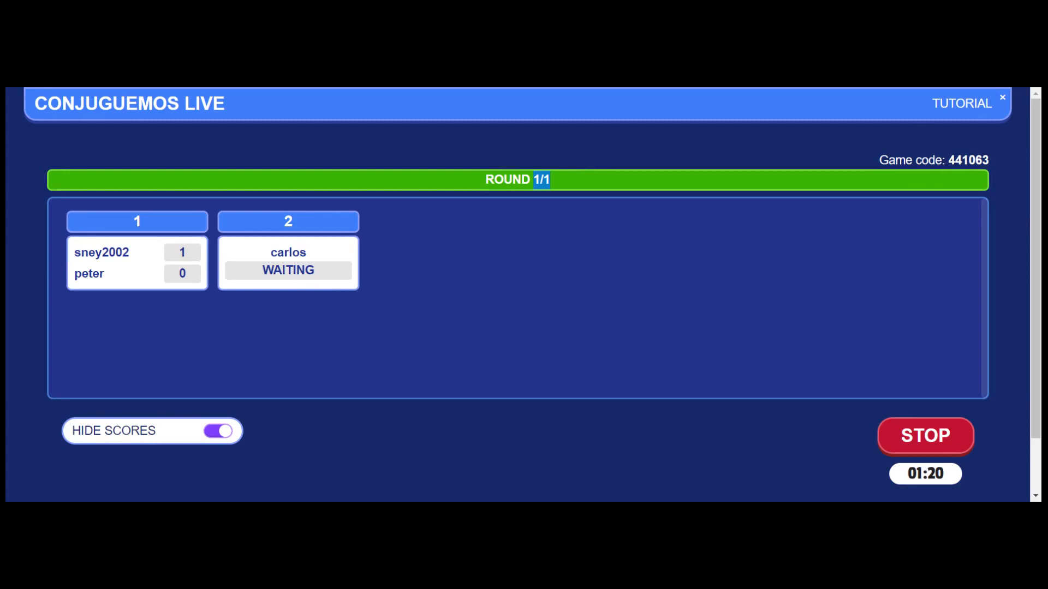
Step: Stop the round, showing the leaderboard: sney2002 1, peter 0, carlos 0
left_click(925, 435)
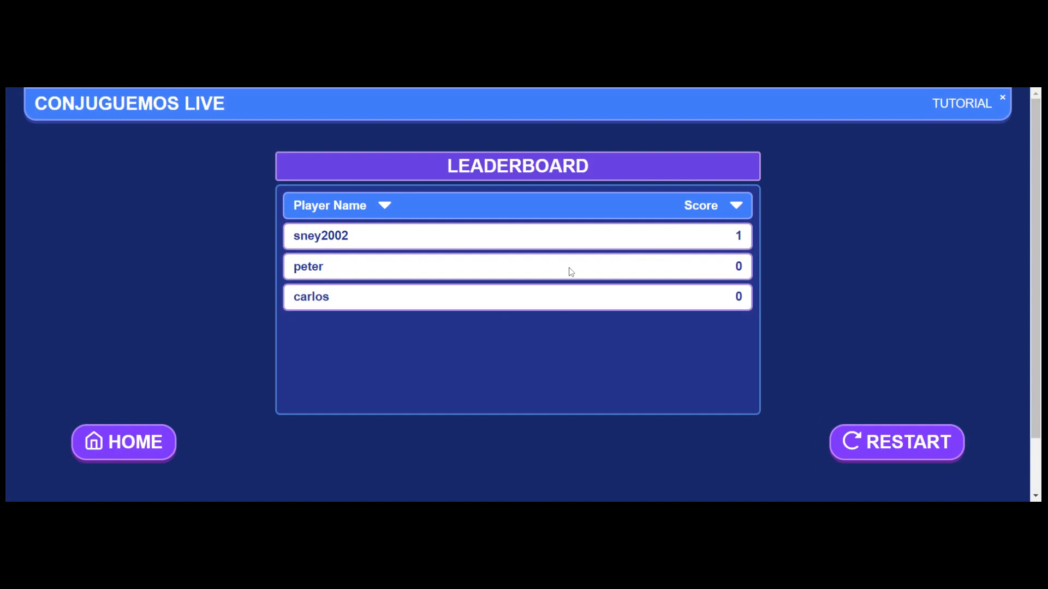